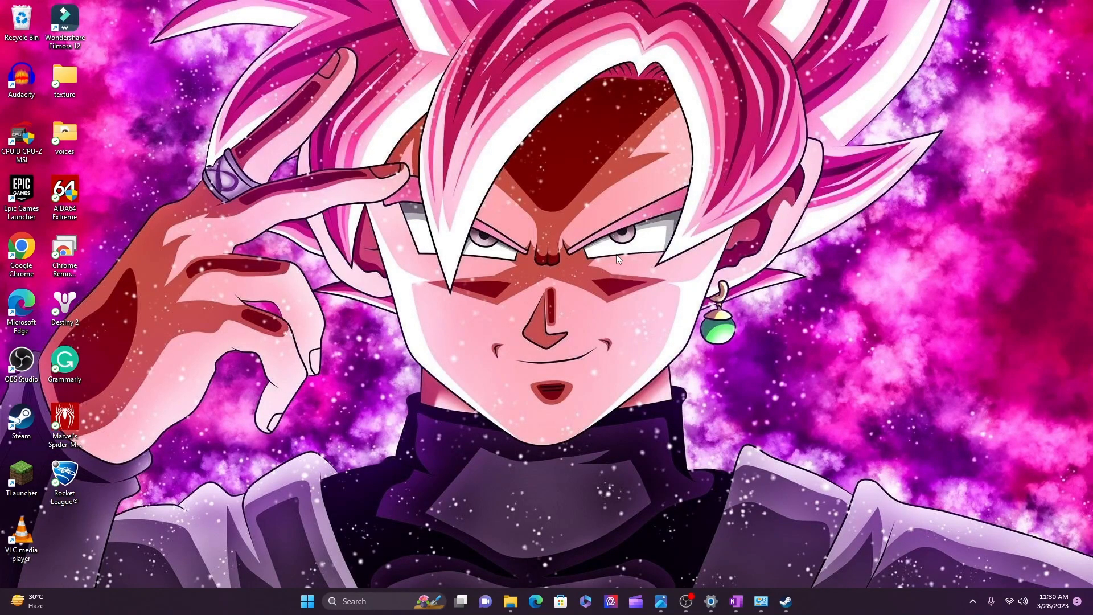
pyautogui.moveTo(554, 169)
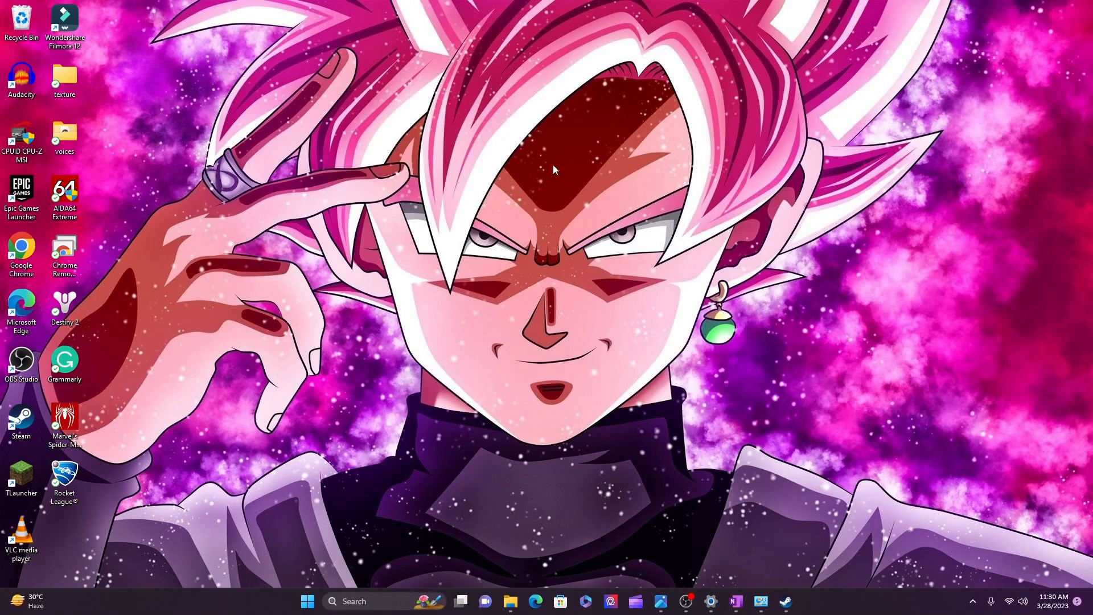
pyautogui.moveTo(499, 271)
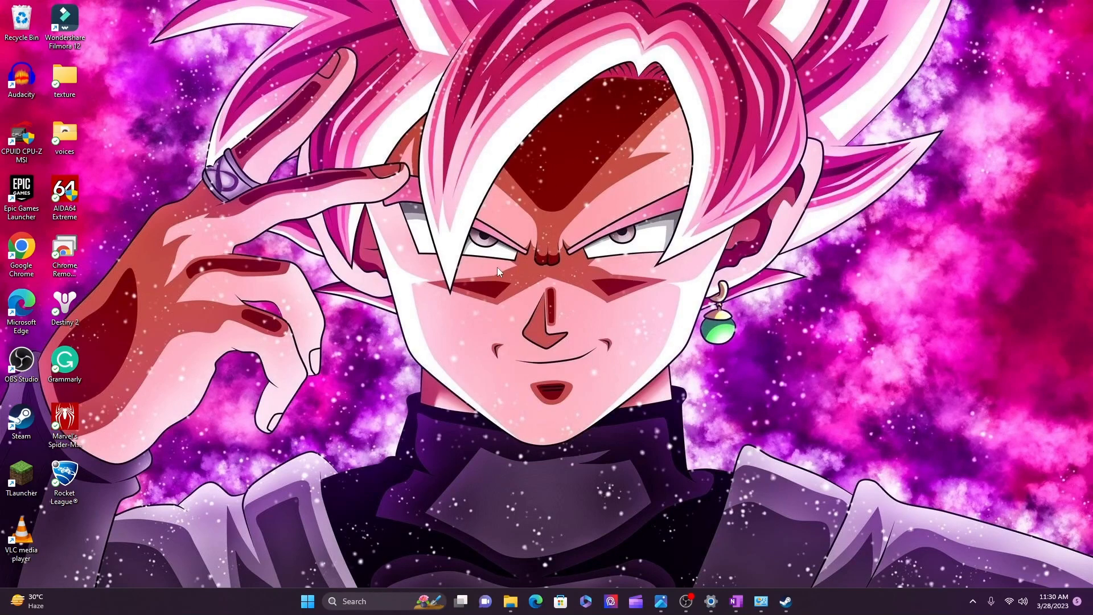
pyautogui.moveTo(634, 454)
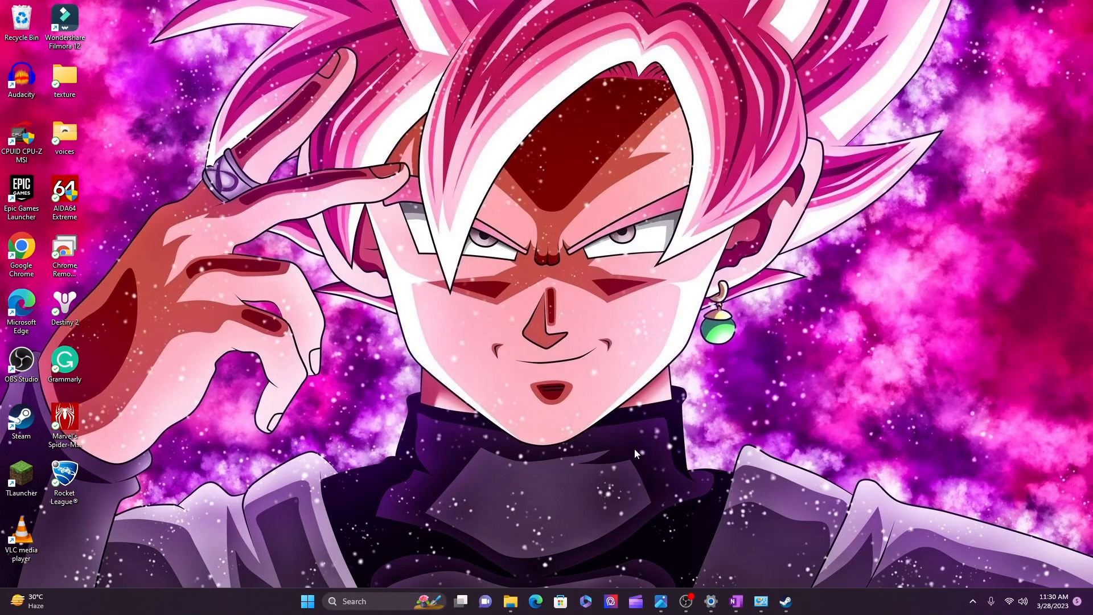
pyautogui.moveTo(148, 489)
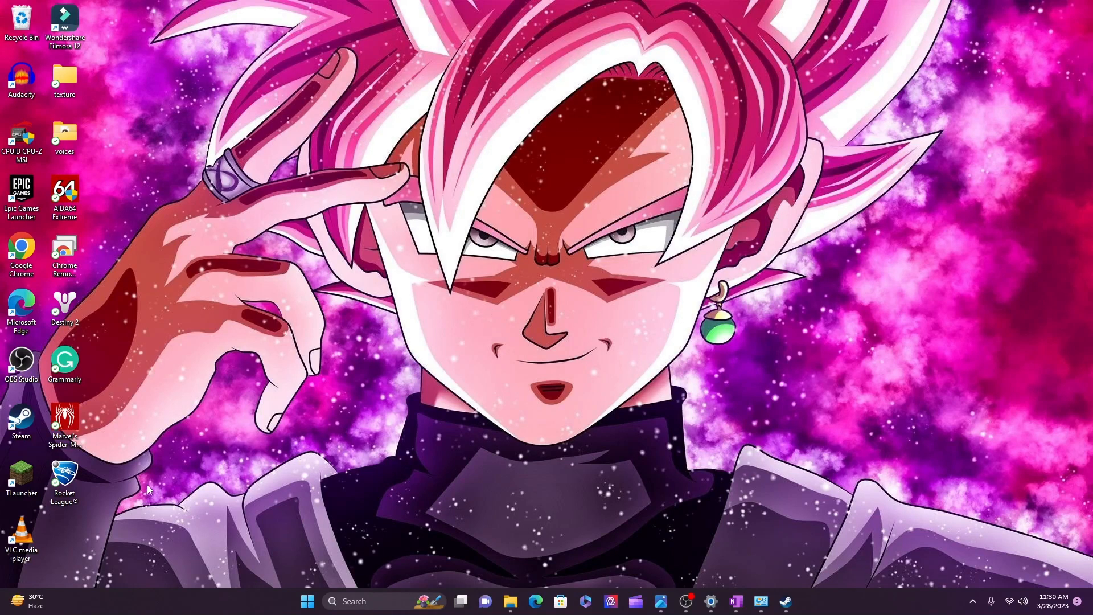
pyautogui.moveTo(84, 425)
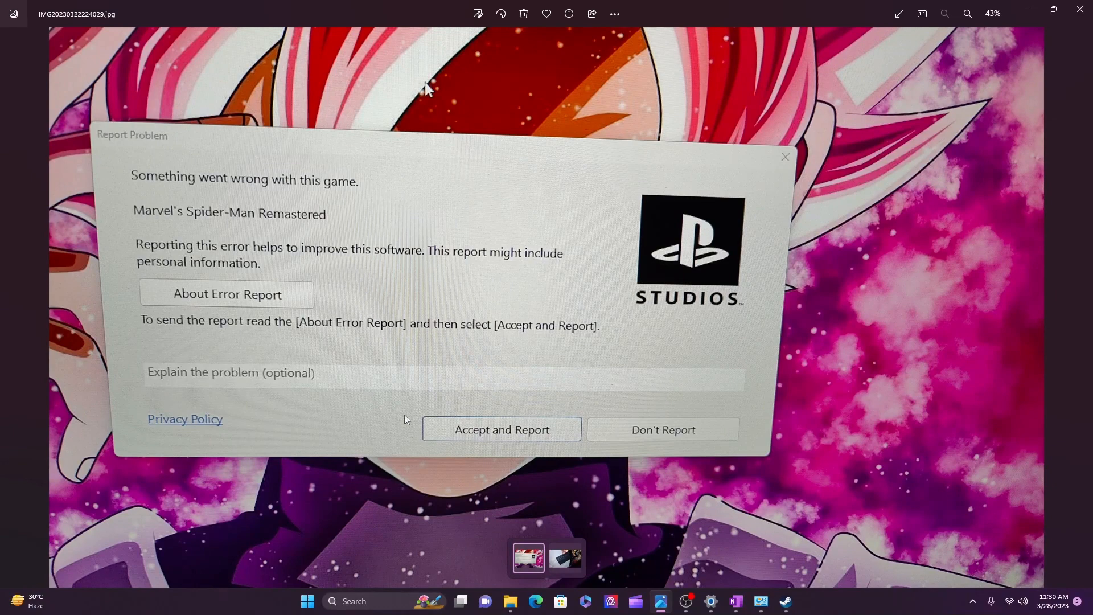
pyautogui.moveTo(548, 427)
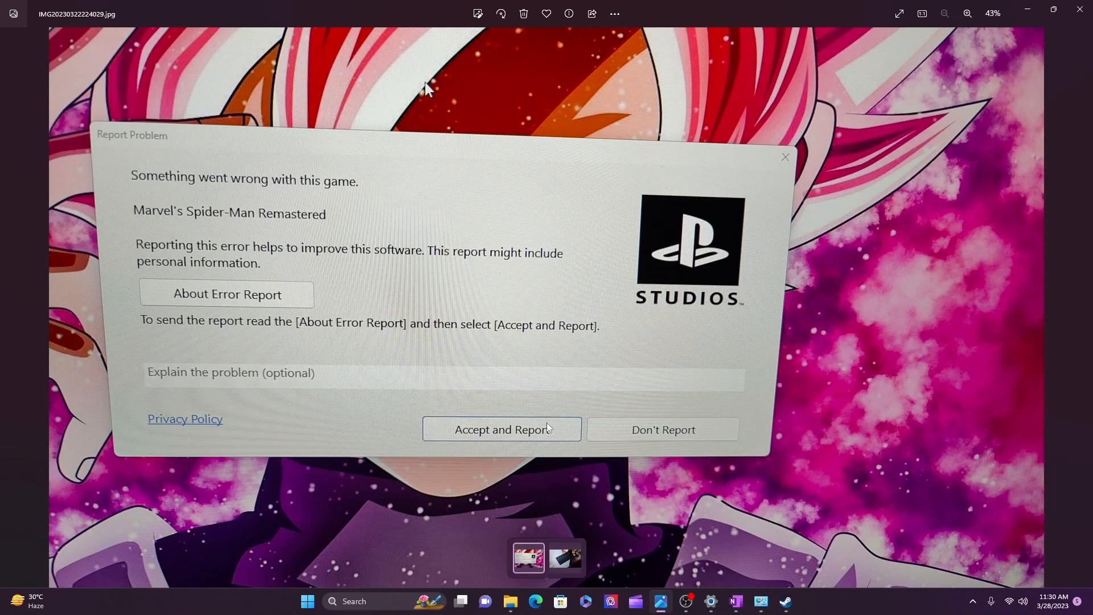
pyautogui.moveTo(445, 302)
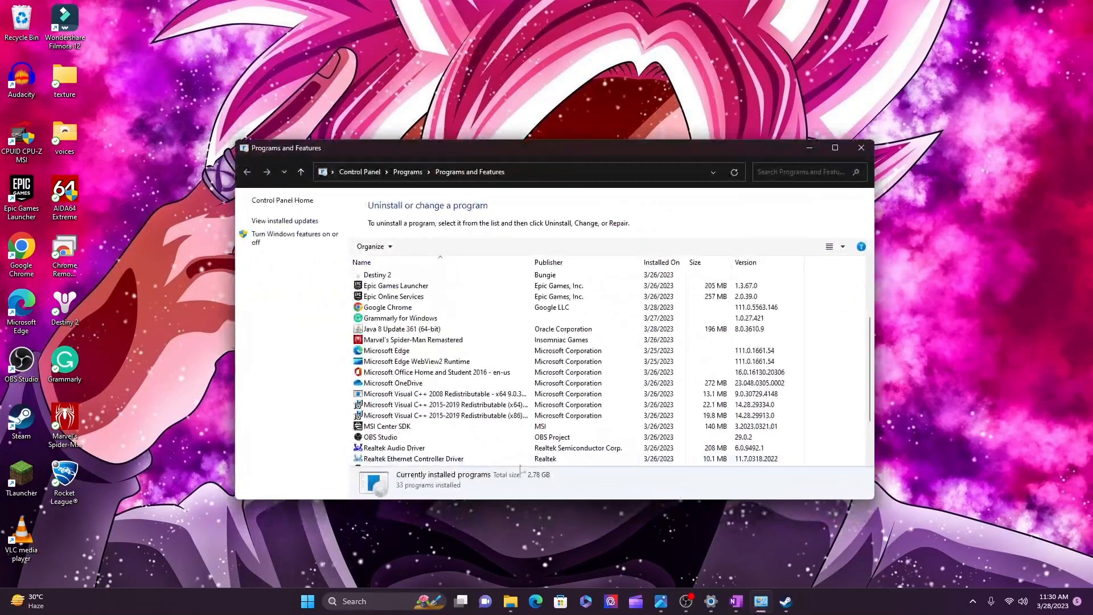
# Review installed programs, including Spider-Man Remastered and Visual C++ redistributables, then minimize the list
pyautogui.click(443, 405)
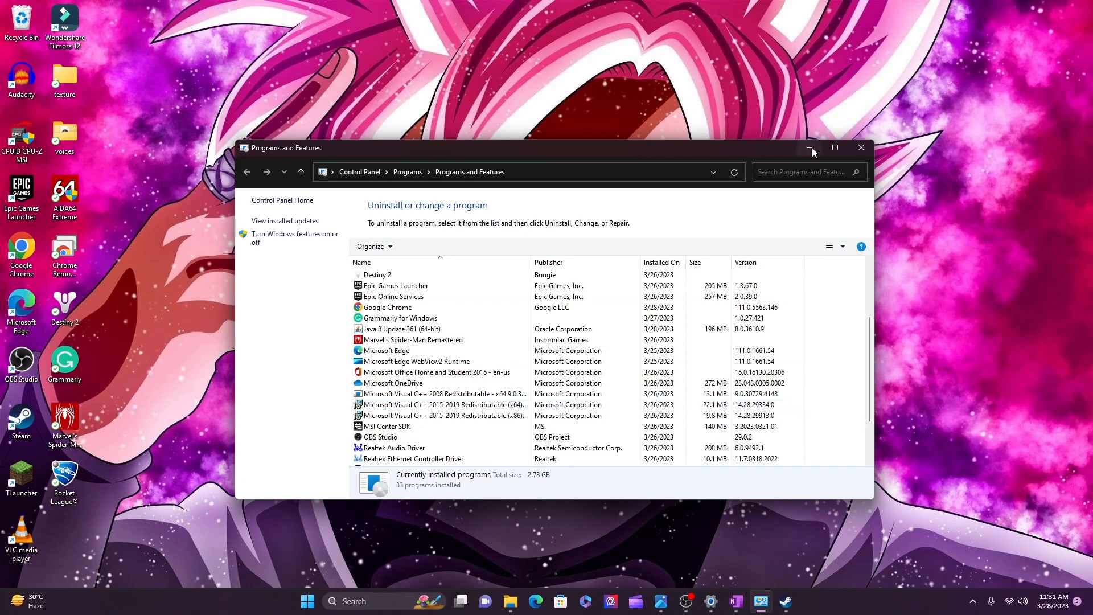
pyautogui.click(785, 602)
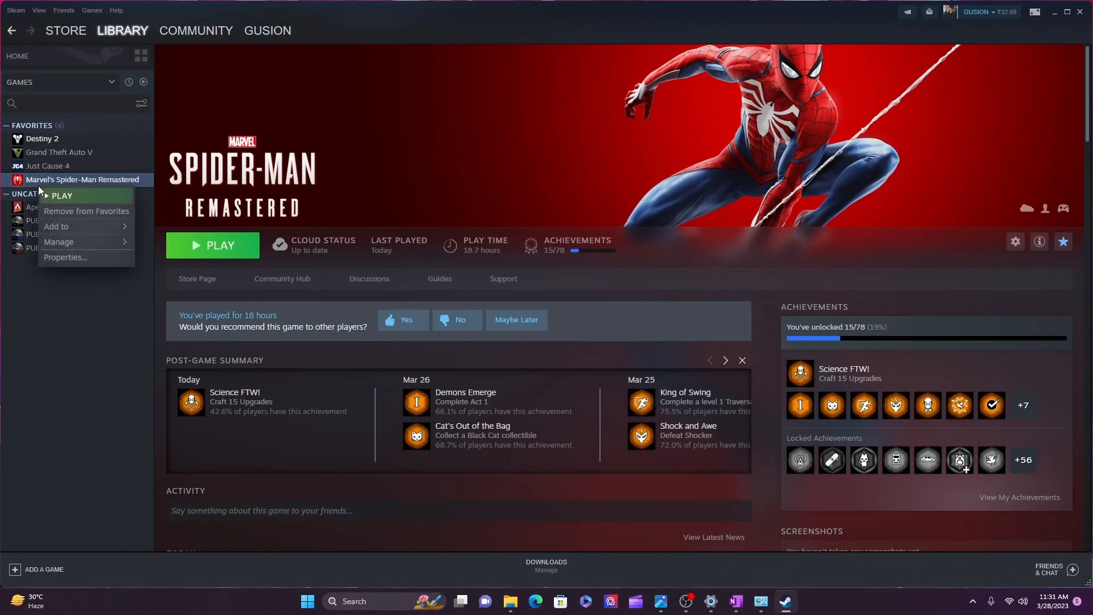
pyautogui.moveTo(58, 242)
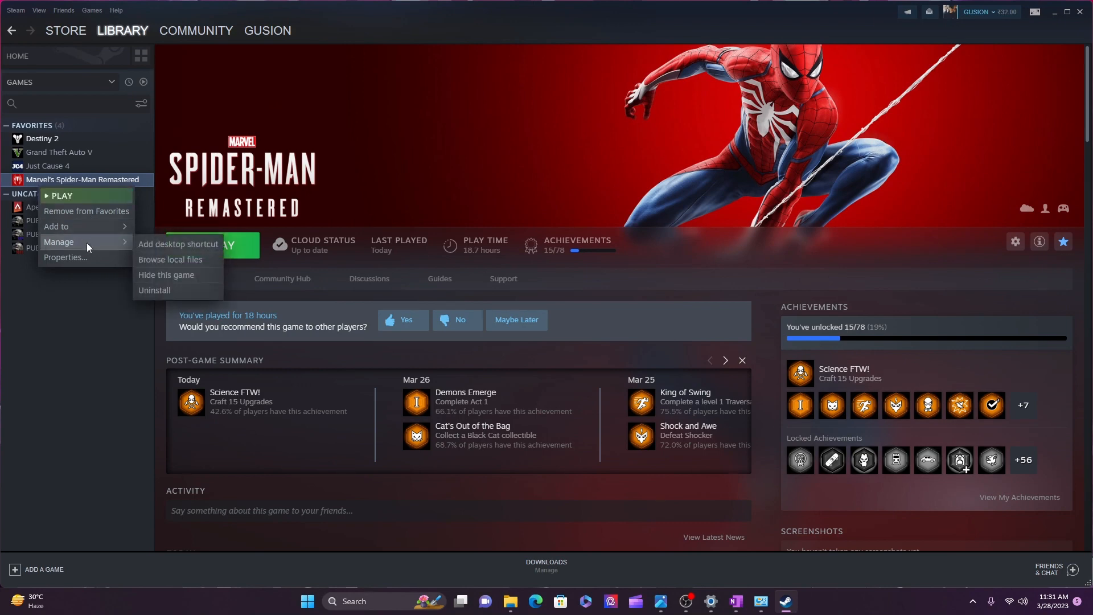
pyautogui.moveTo(154, 290)
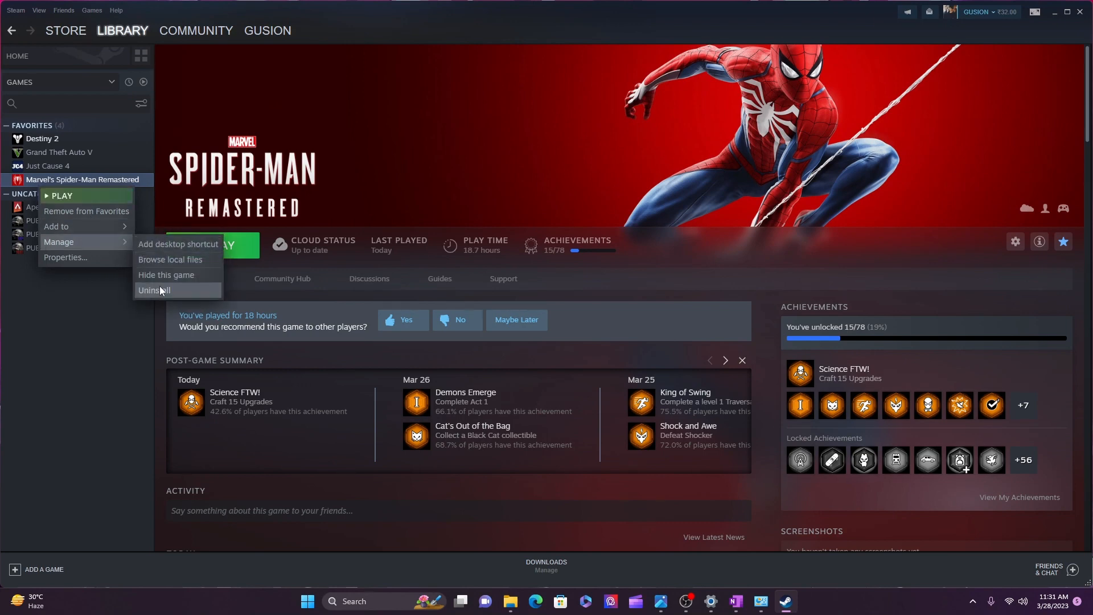
pyautogui.moveTo(154, 292)
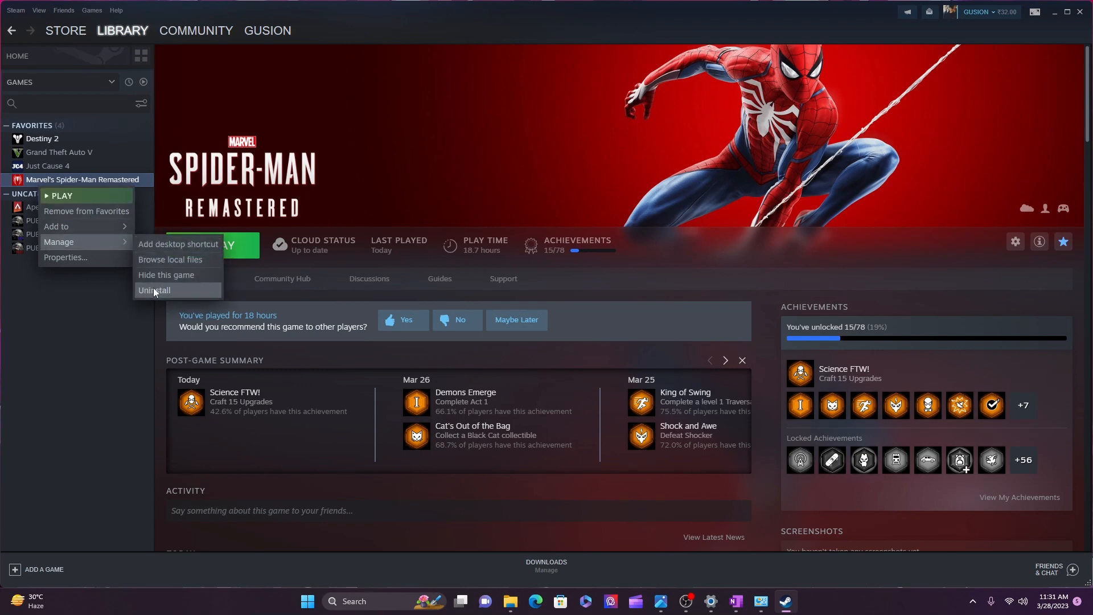
pyautogui.moveTo(589, 136)
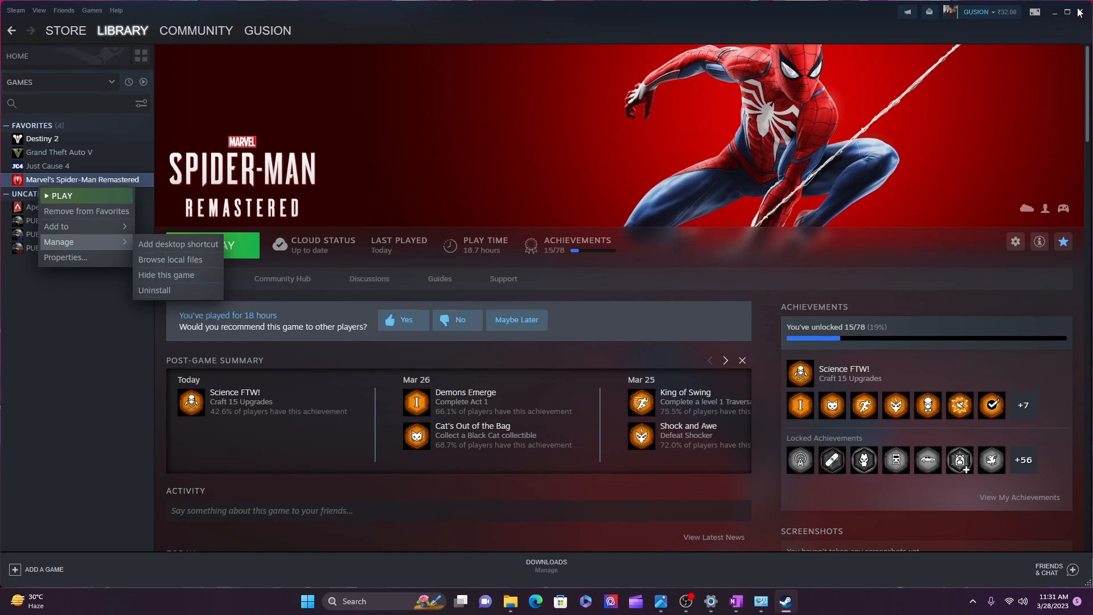
# Close Steam after viewing Spider-Man Remastered's Manage > Uninstall option
pyautogui.click(523, 601)
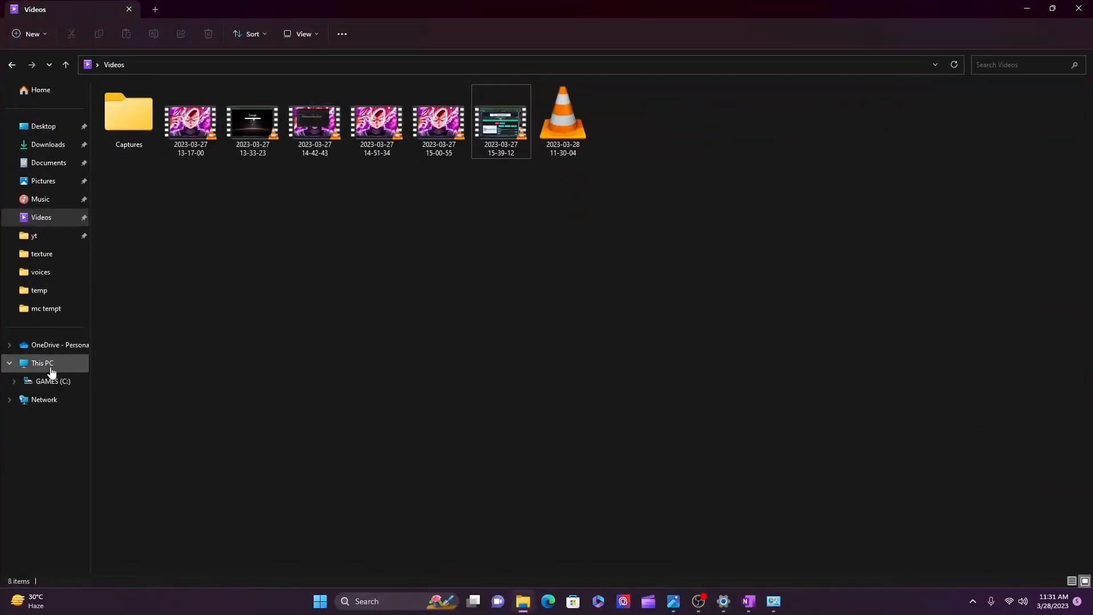
# Navigate to GAMES (C:) > Program Files (x86) and open the Steam folder's context menu
pyautogui.click(42, 363)
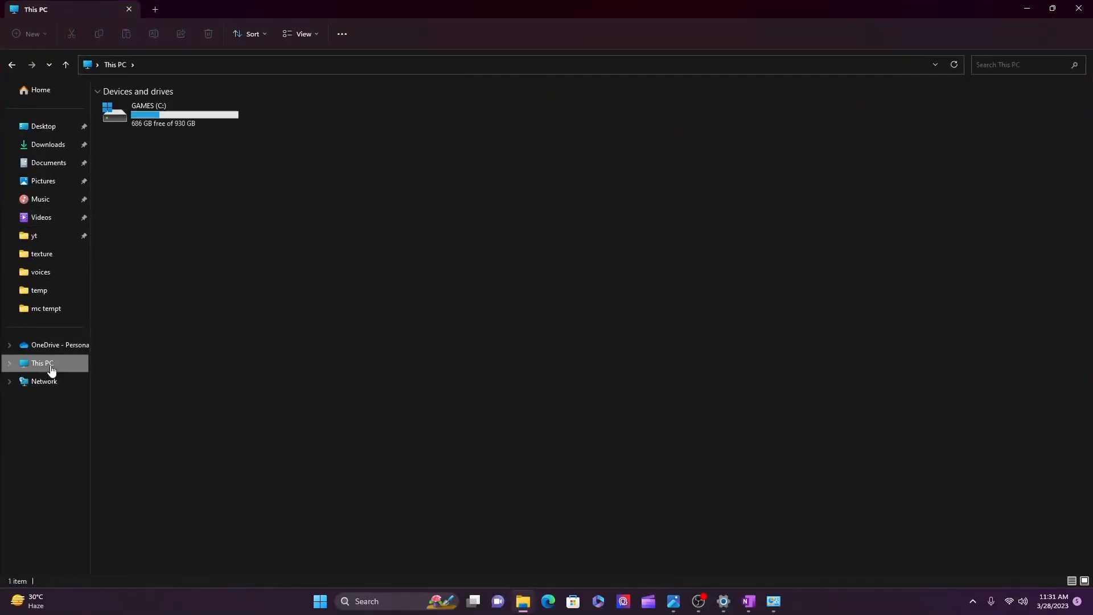
pyautogui.doubleClick(148, 115)
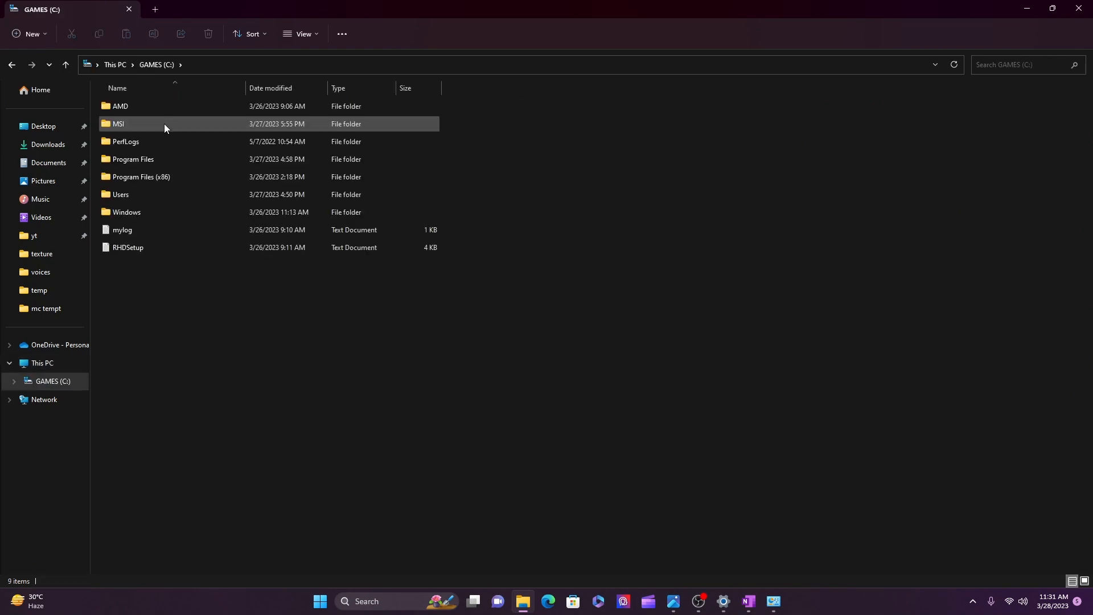
pyautogui.doubleClick(140, 177)
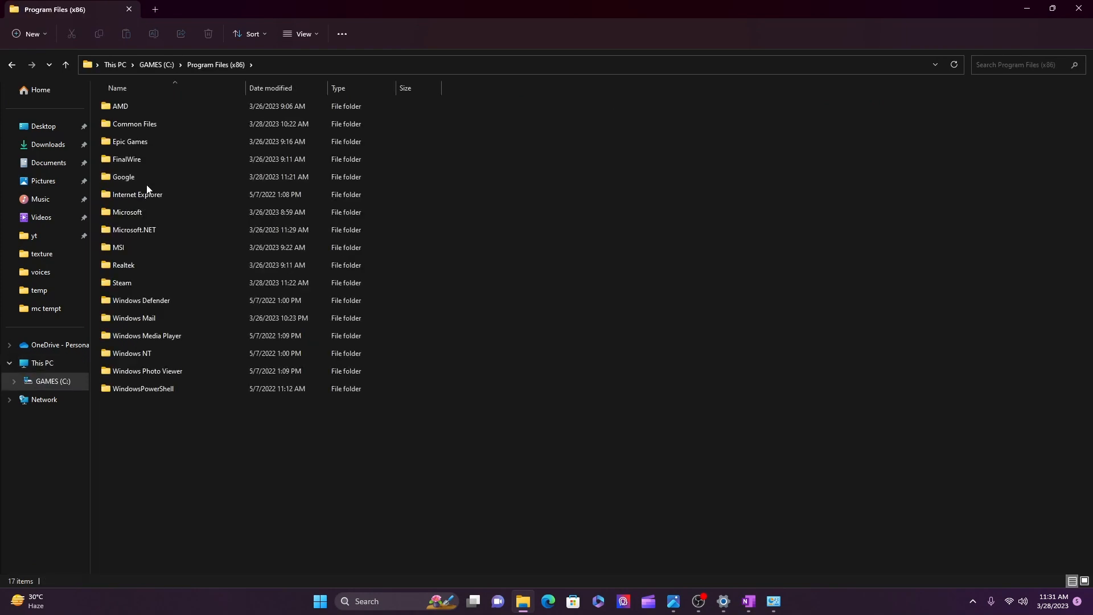
pyautogui.rightClick(121, 283)
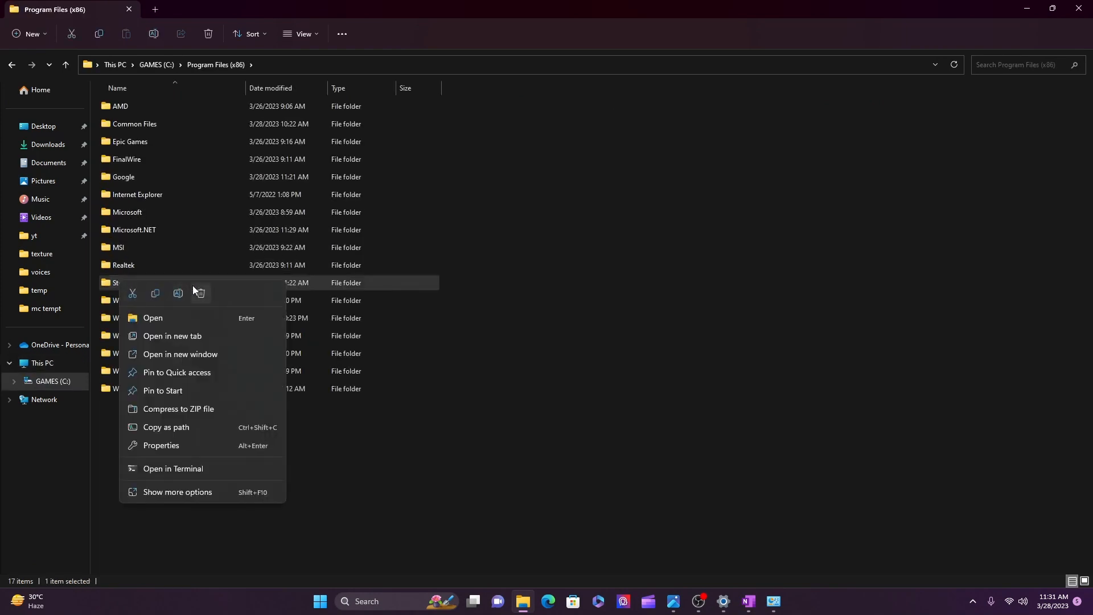
pyautogui.moveTo(200, 293)
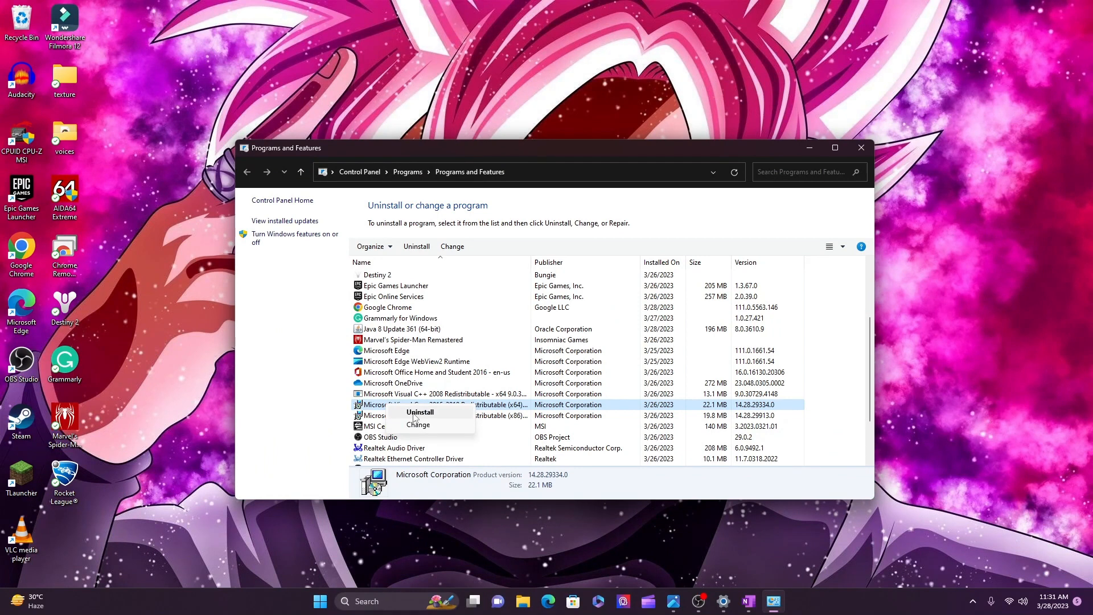
# Show Uninstall for Visual C++ 2015-2019 Redistributable (x86), then close Programs and Features
pyautogui.click(446, 416)
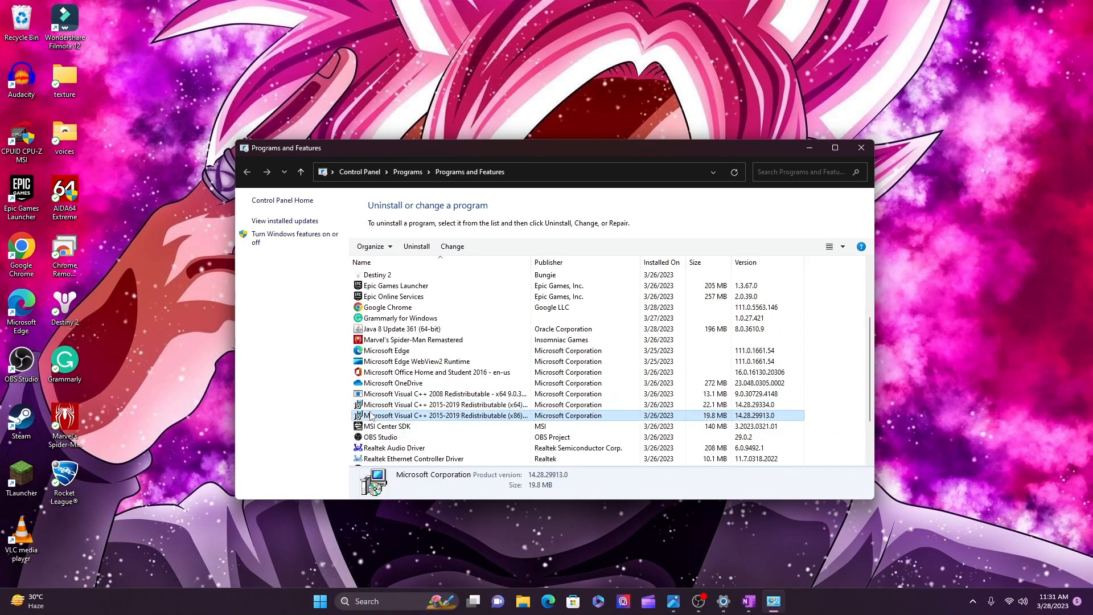
pyautogui.rightClick(444, 416)
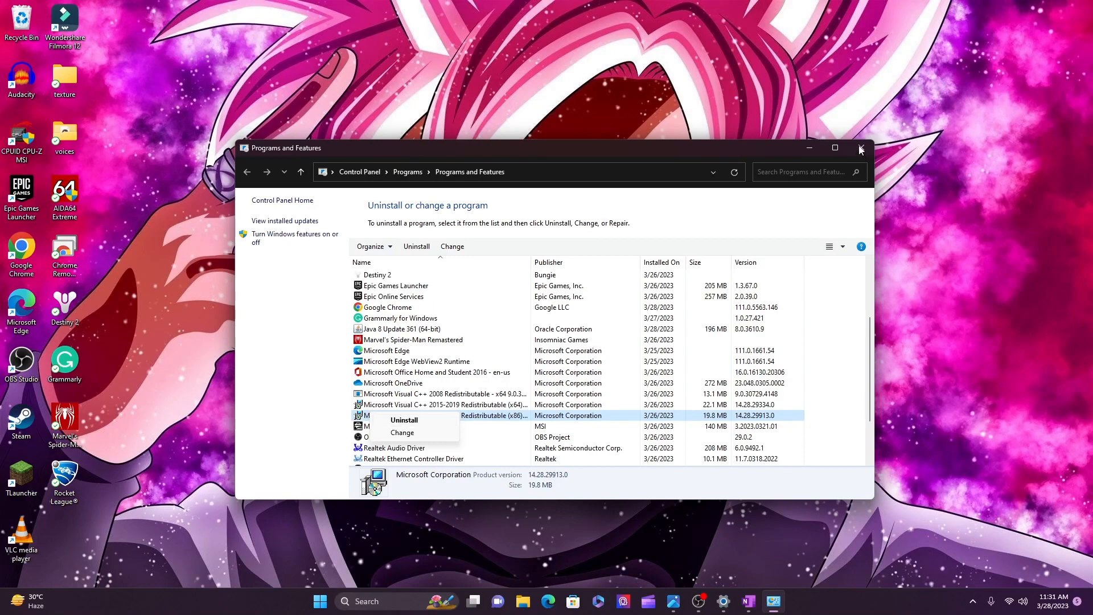
pyautogui.click(861, 149)
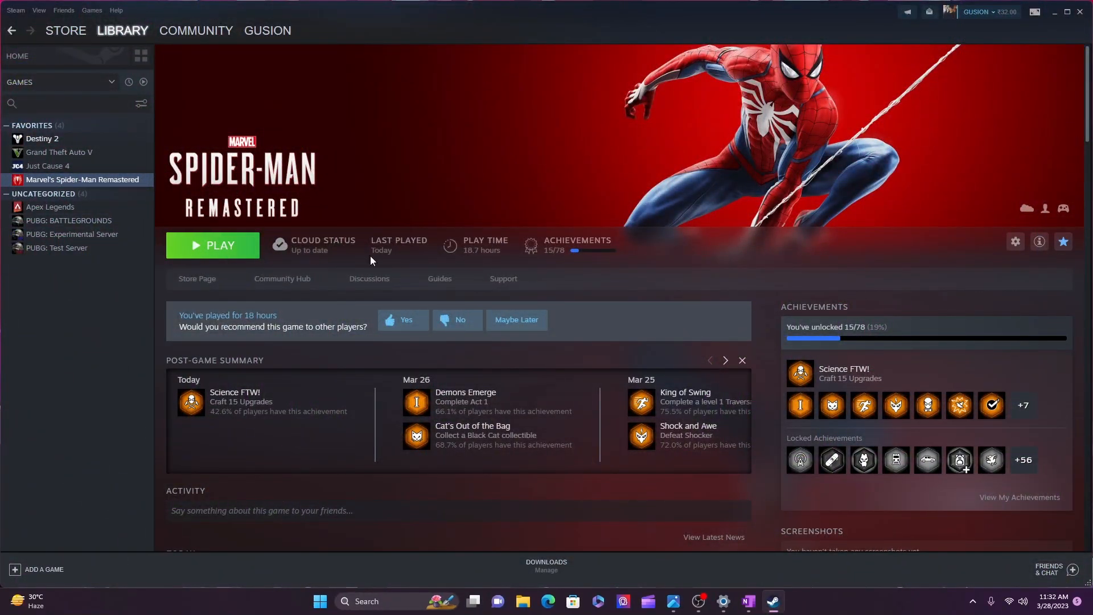
pyautogui.moveTo(226, 255)
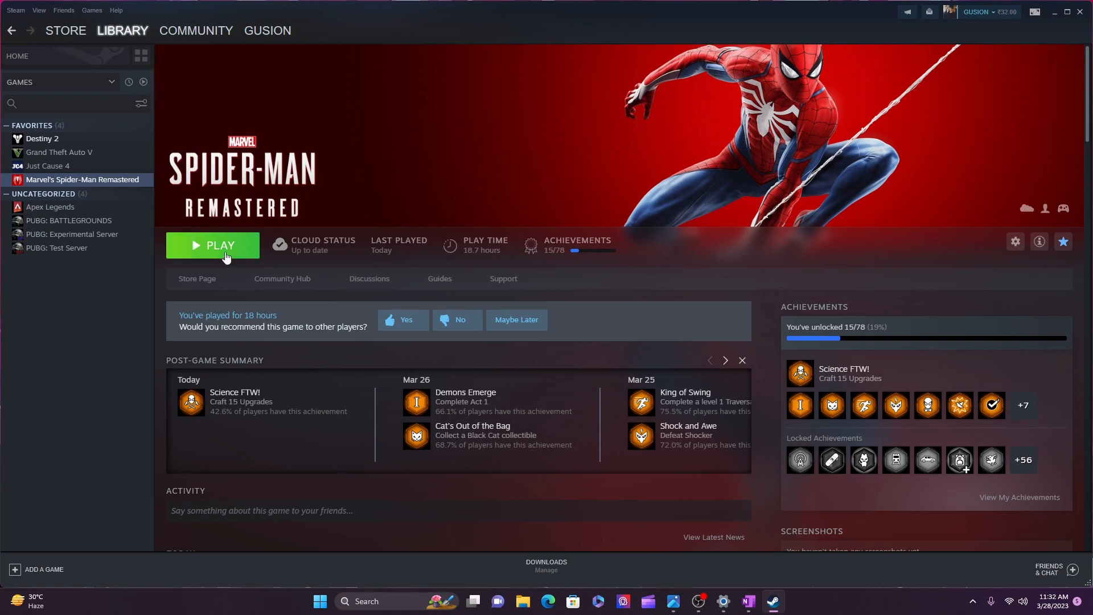
pyautogui.moveTo(698, 600)
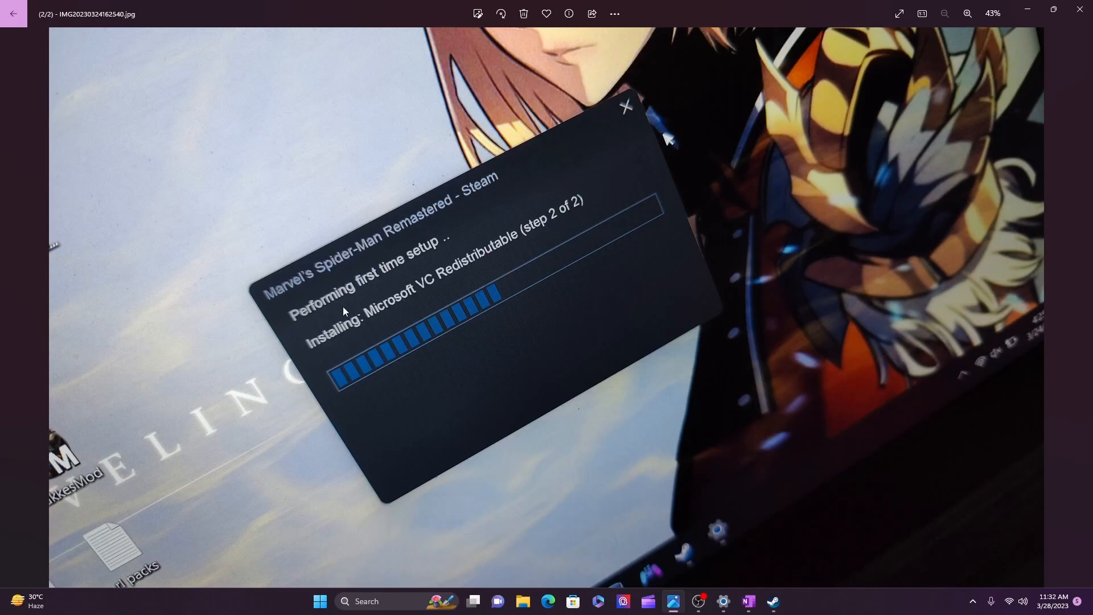
pyautogui.moveTo(453, 296)
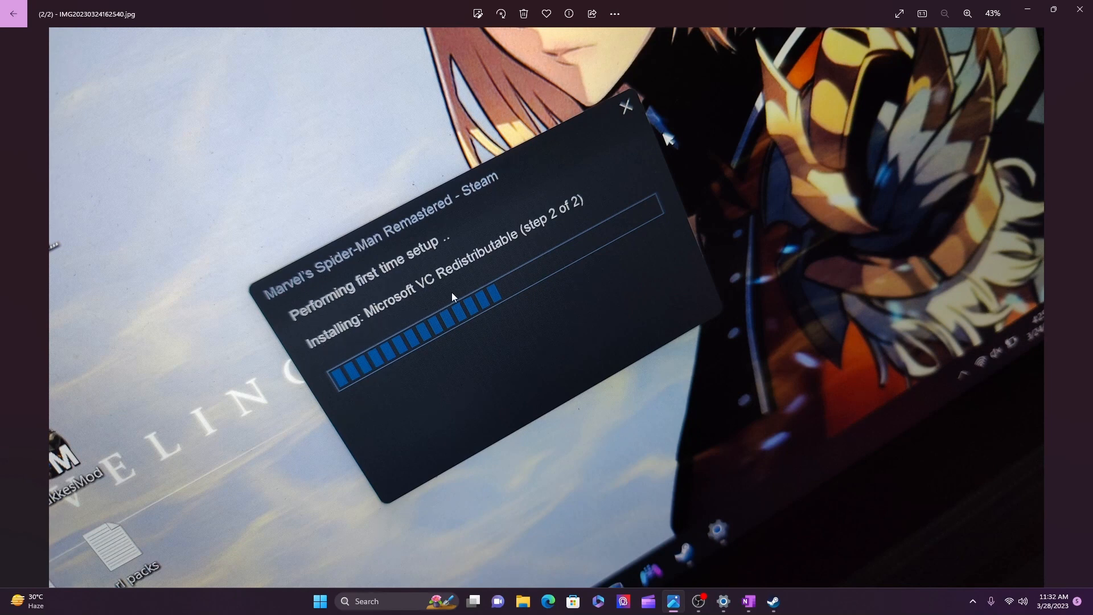
pyautogui.moveTo(443, 221)
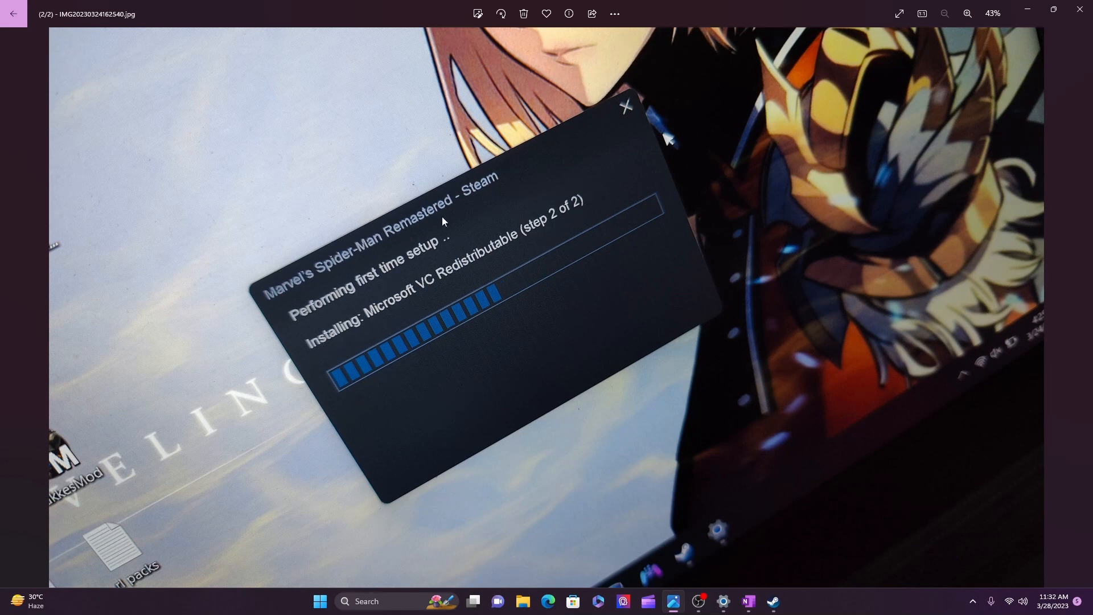
pyautogui.moveTo(530, 273)
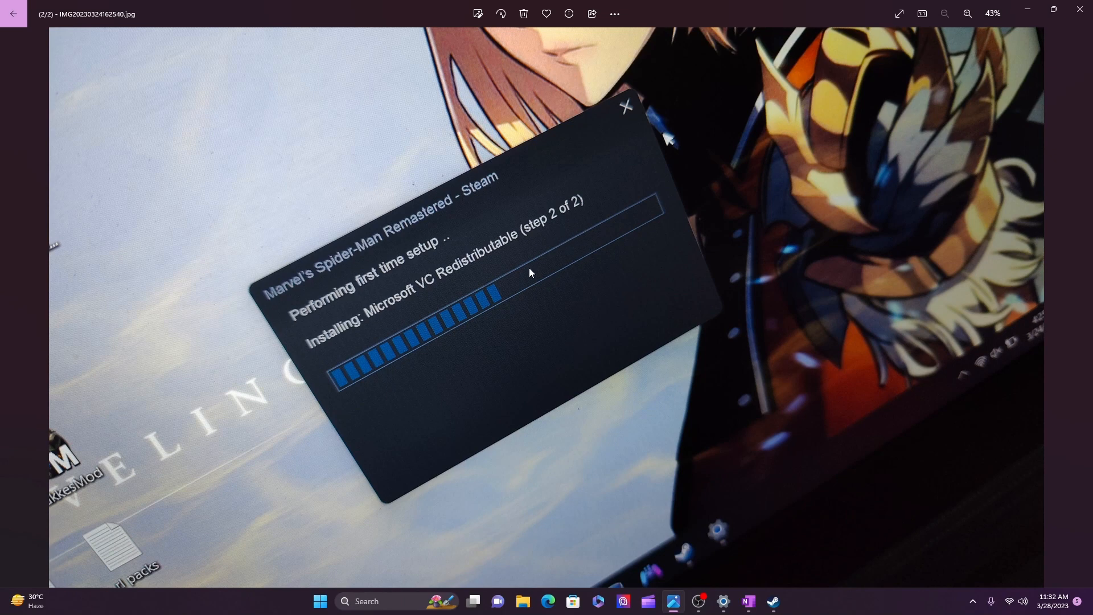
pyautogui.moveTo(534, 258)
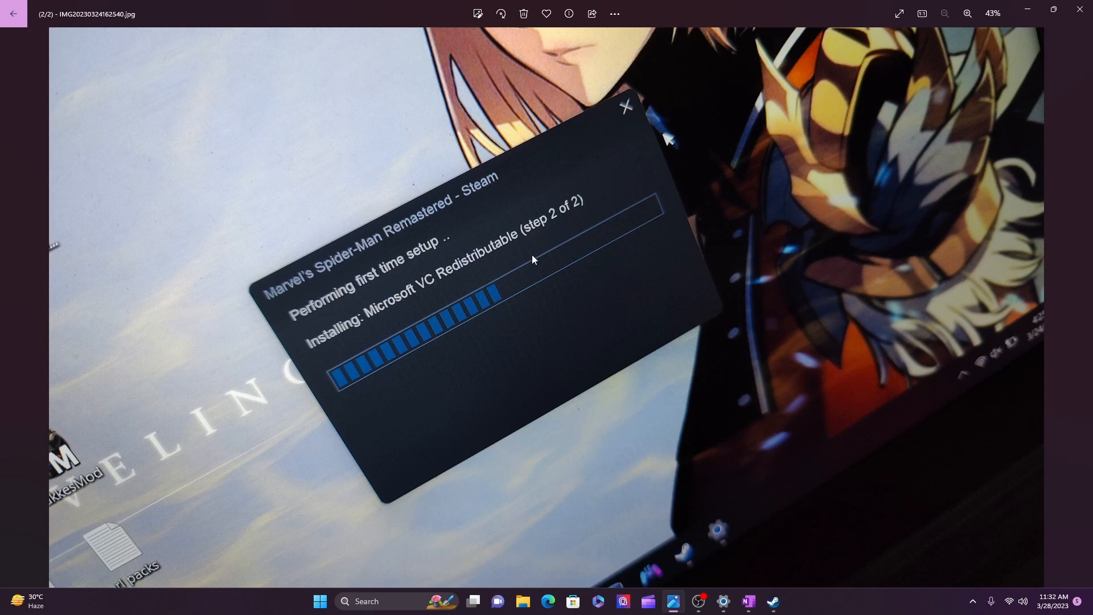
pyautogui.moveTo(561, 336)
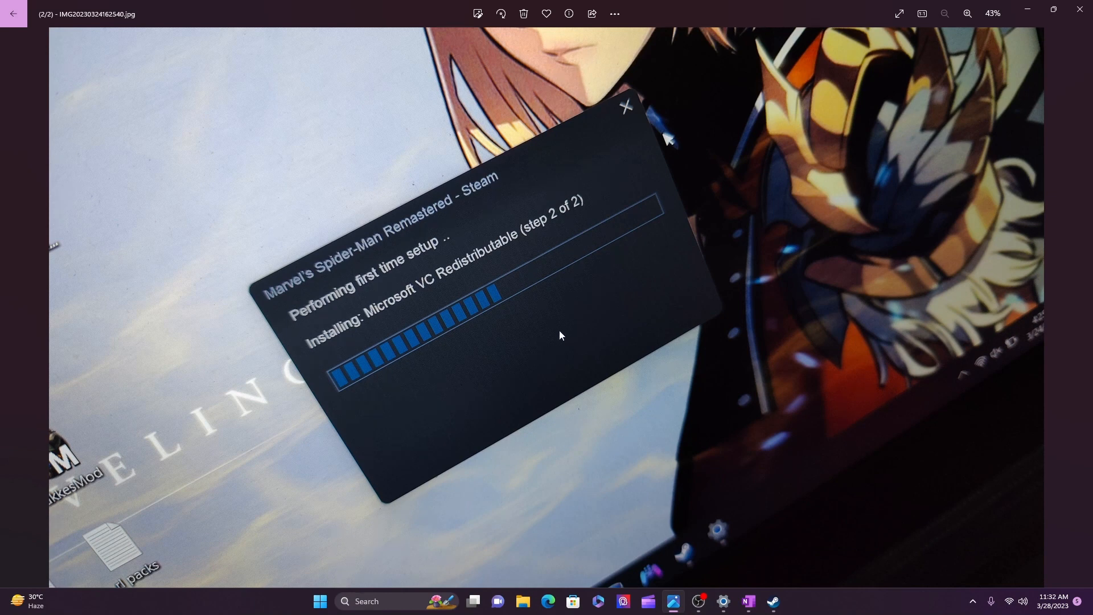
pyautogui.moveTo(570, 335)
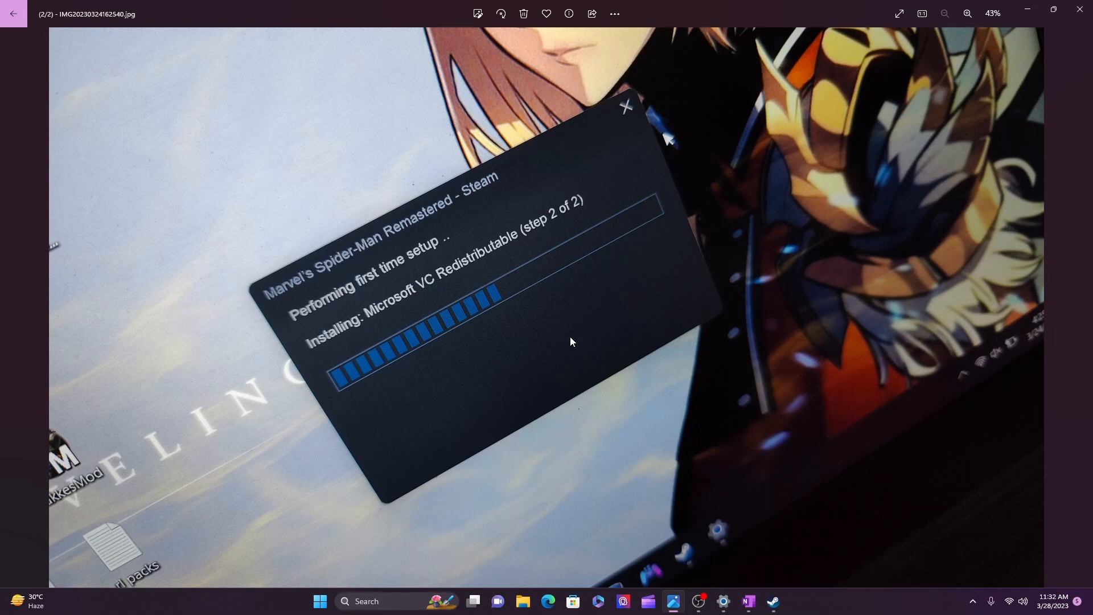
pyautogui.moveTo(490, 307)
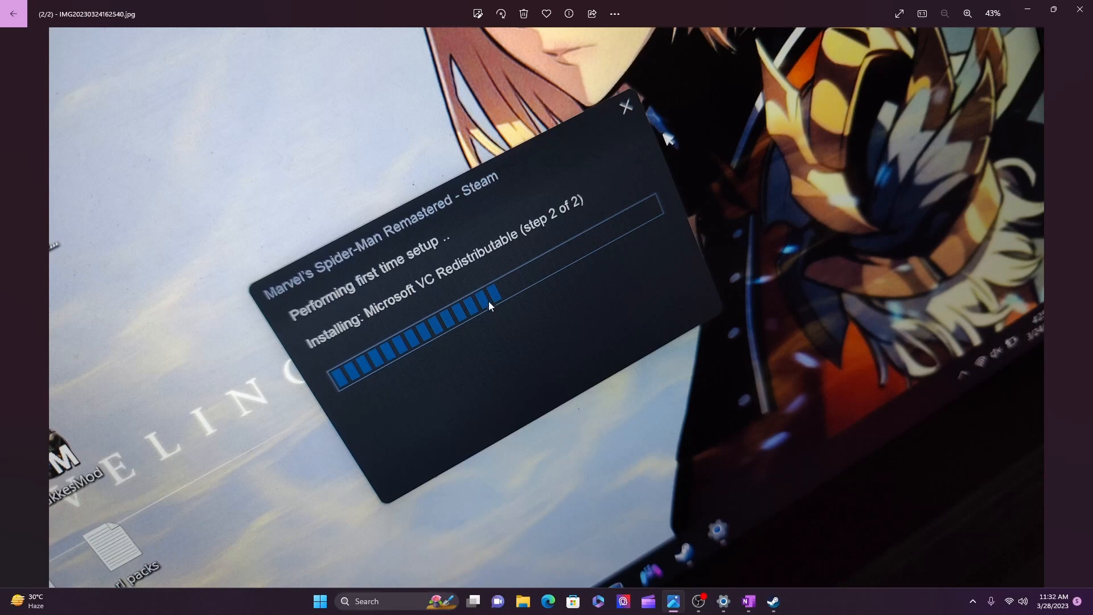
pyautogui.moveTo(596, 200)
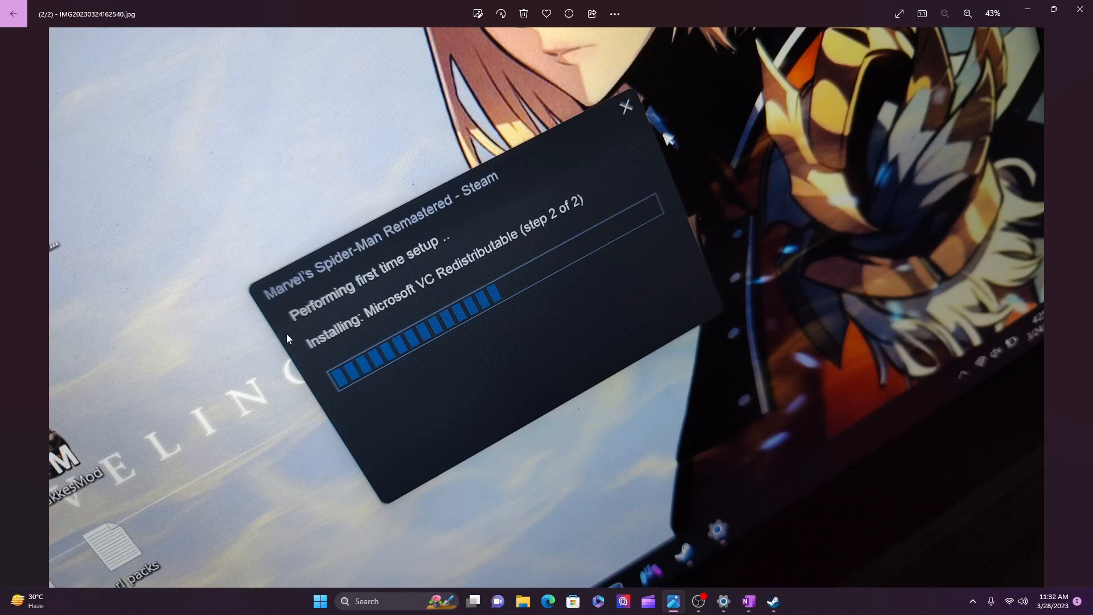
pyautogui.moveTo(911, 224)
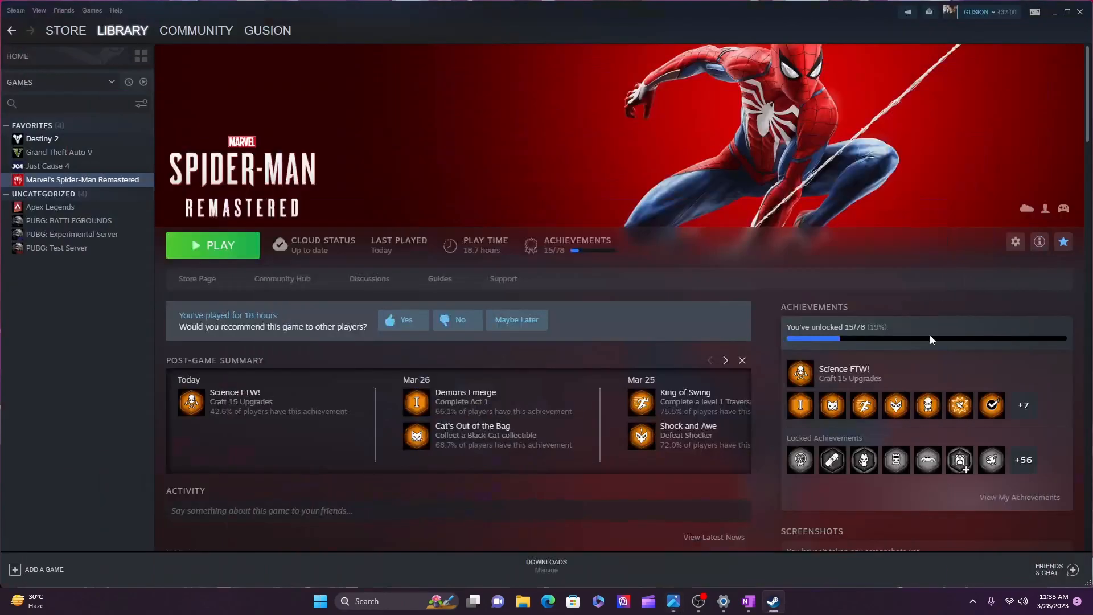
# From Recovery settings, start Reset this PC with the Remove everything option
pyautogui.click(724, 601)
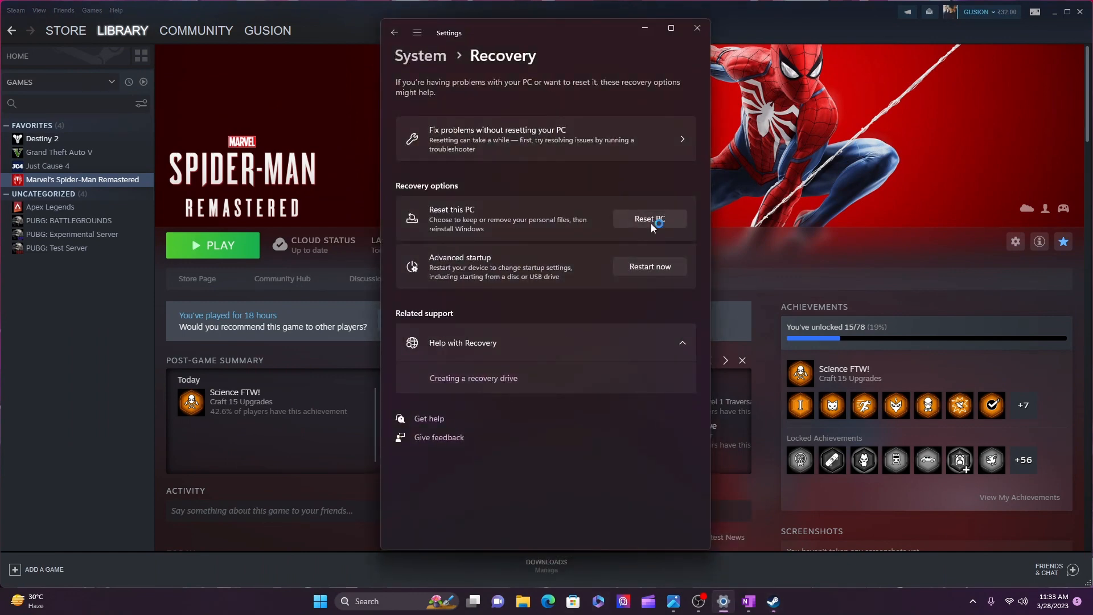
pyautogui.click(648, 218)
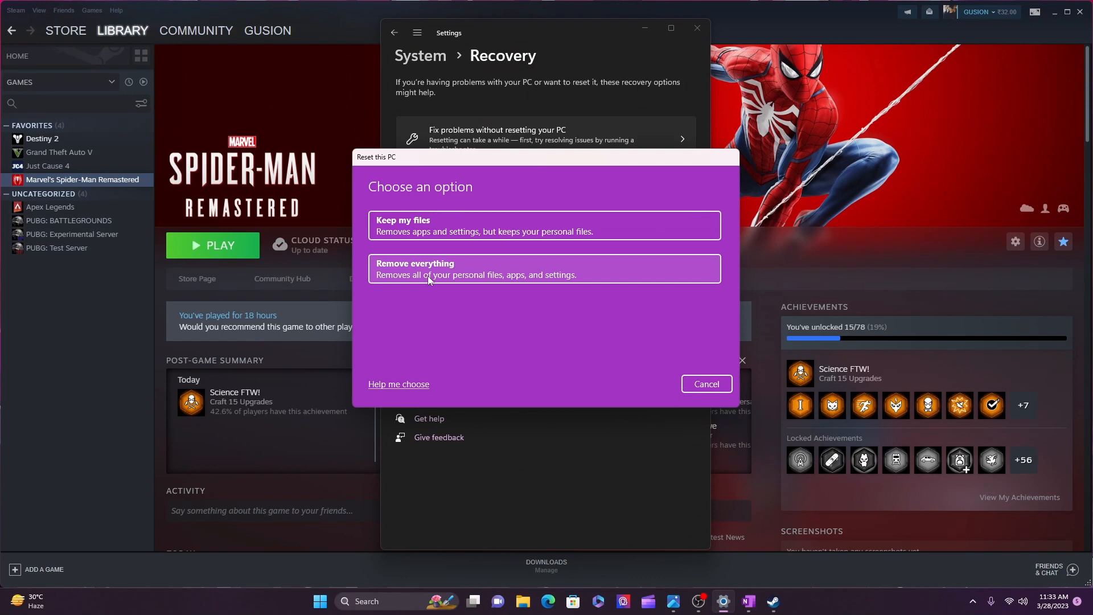
pyautogui.click(706, 383)
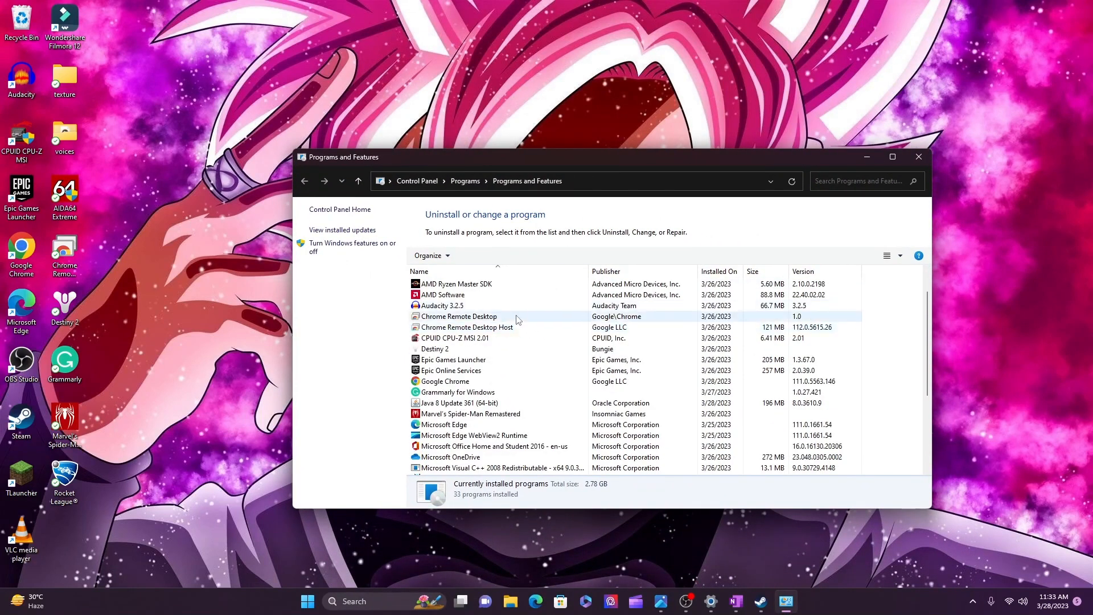
# Scroll through all 33 installed programs in Programs and Features
pyautogui.scroll(-3)
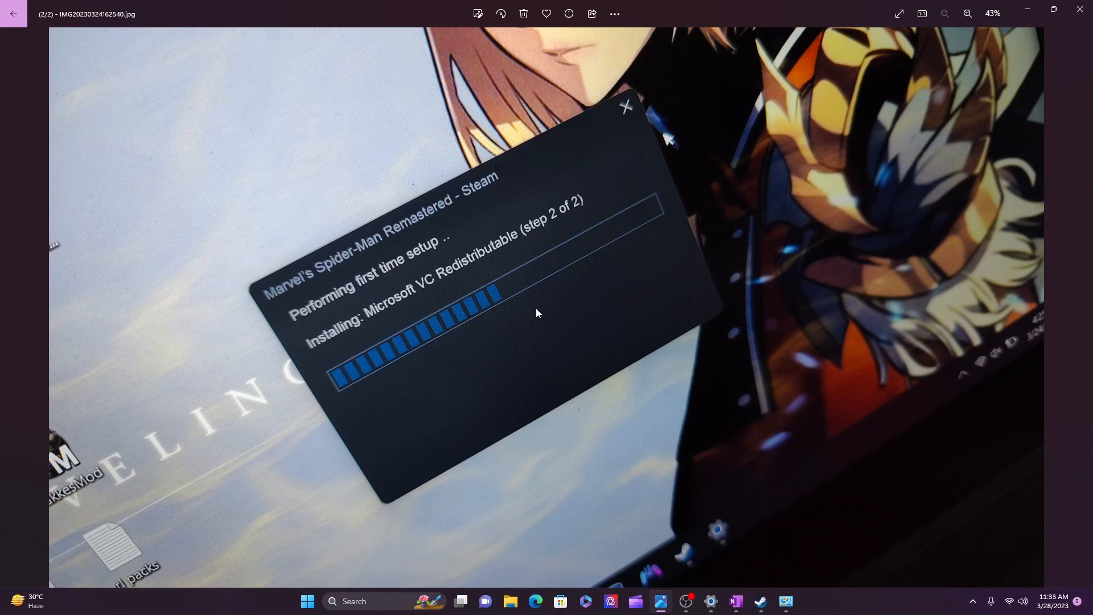
pyautogui.moveTo(544, 331)
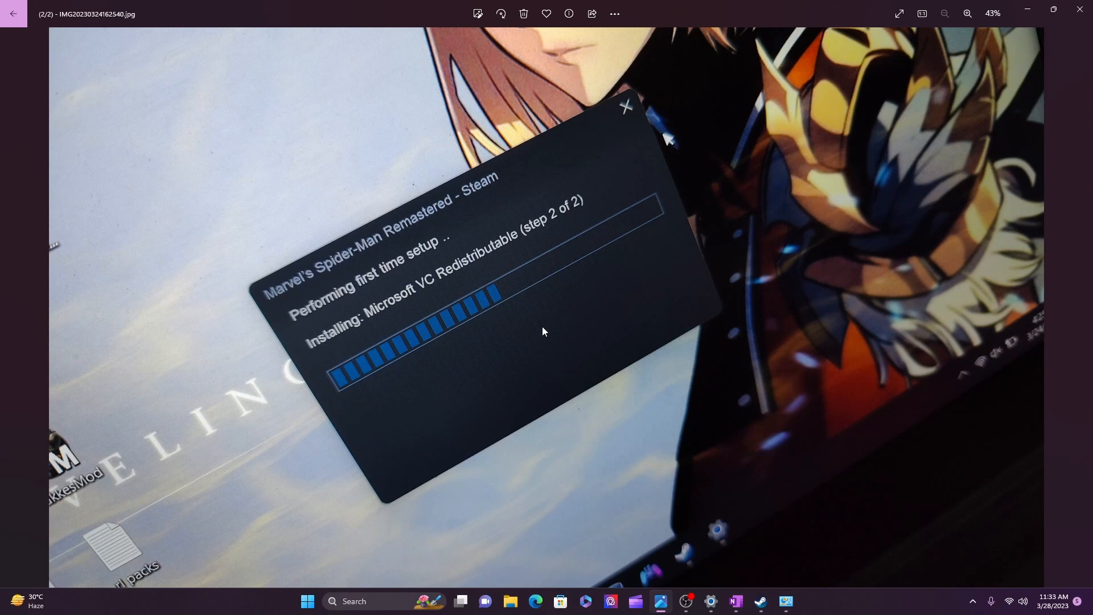
pyautogui.moveTo(543, 321)
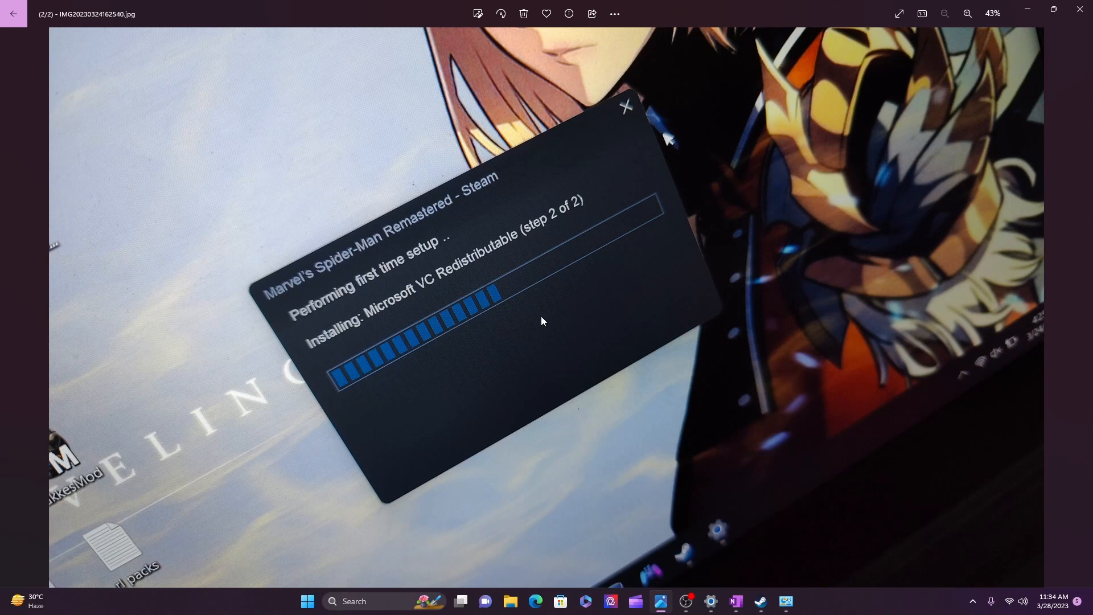